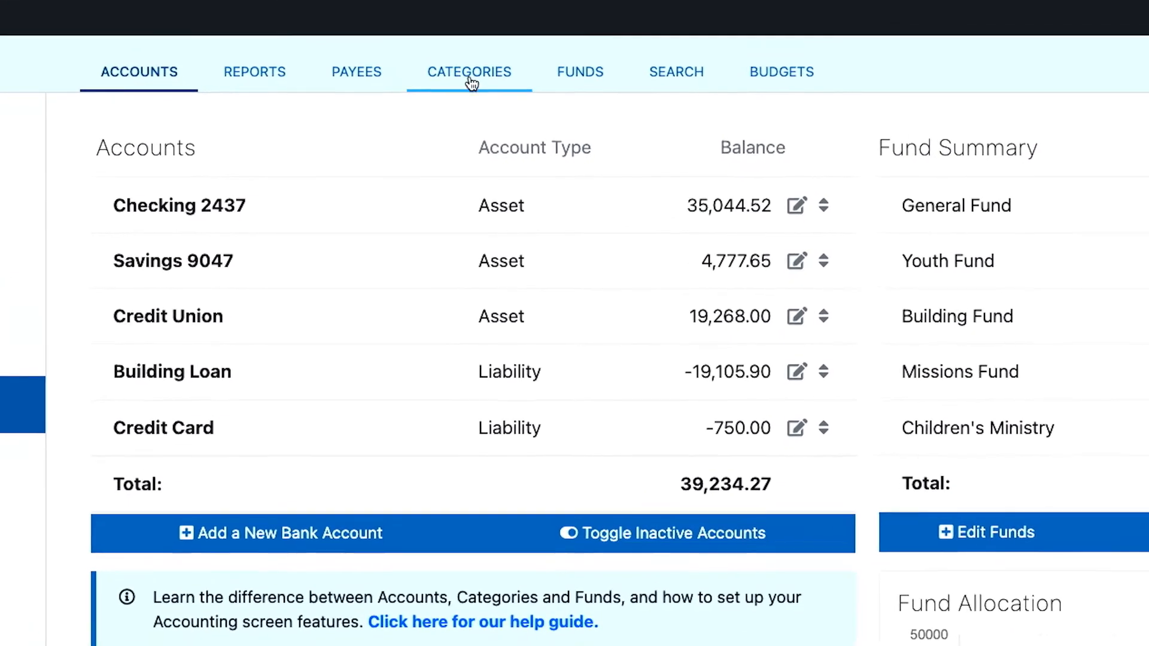
From the Categories list, create a new accounting category named 'Sample'.
left_click(468, 71)
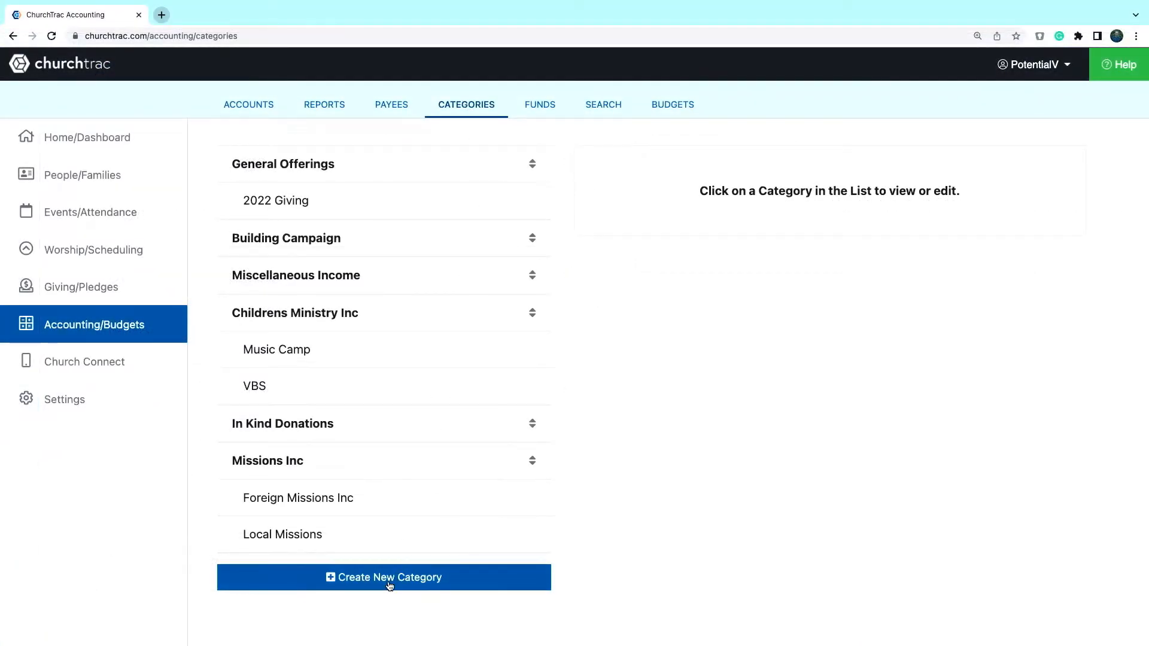
left_click(383, 577)
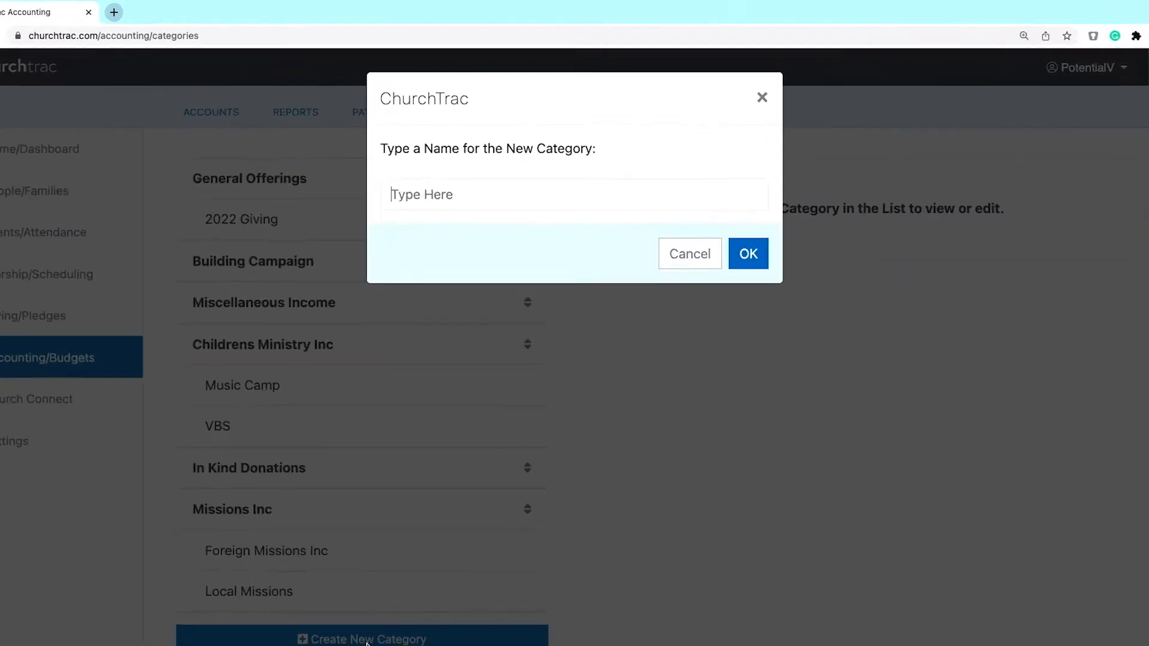
type("S")
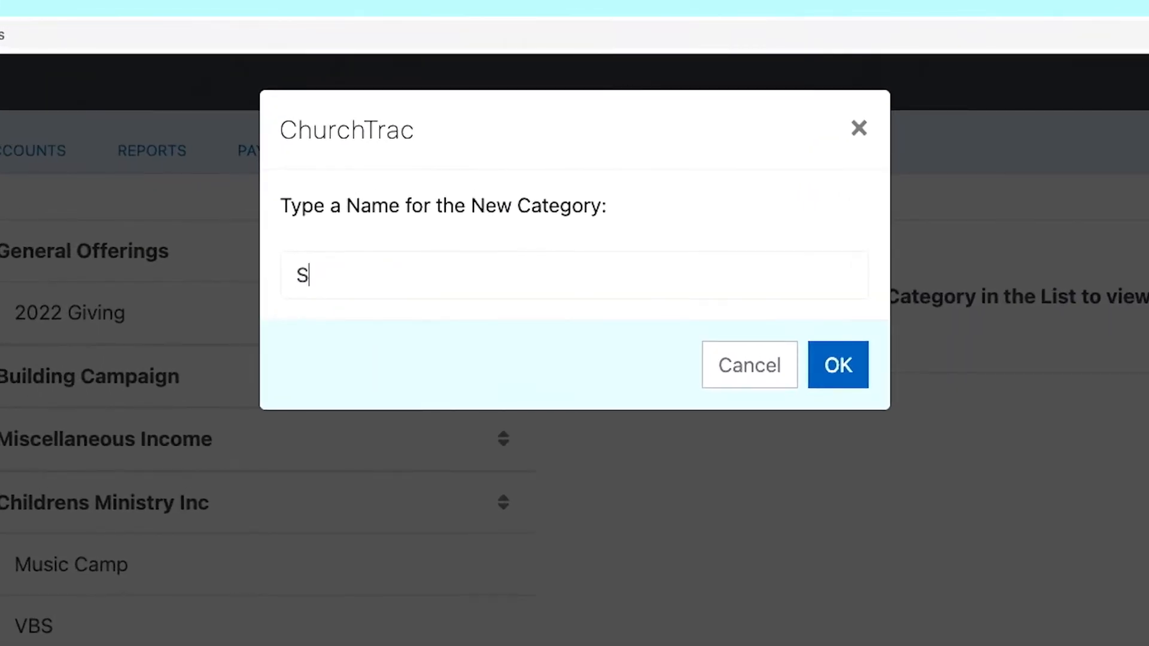
type("ample")
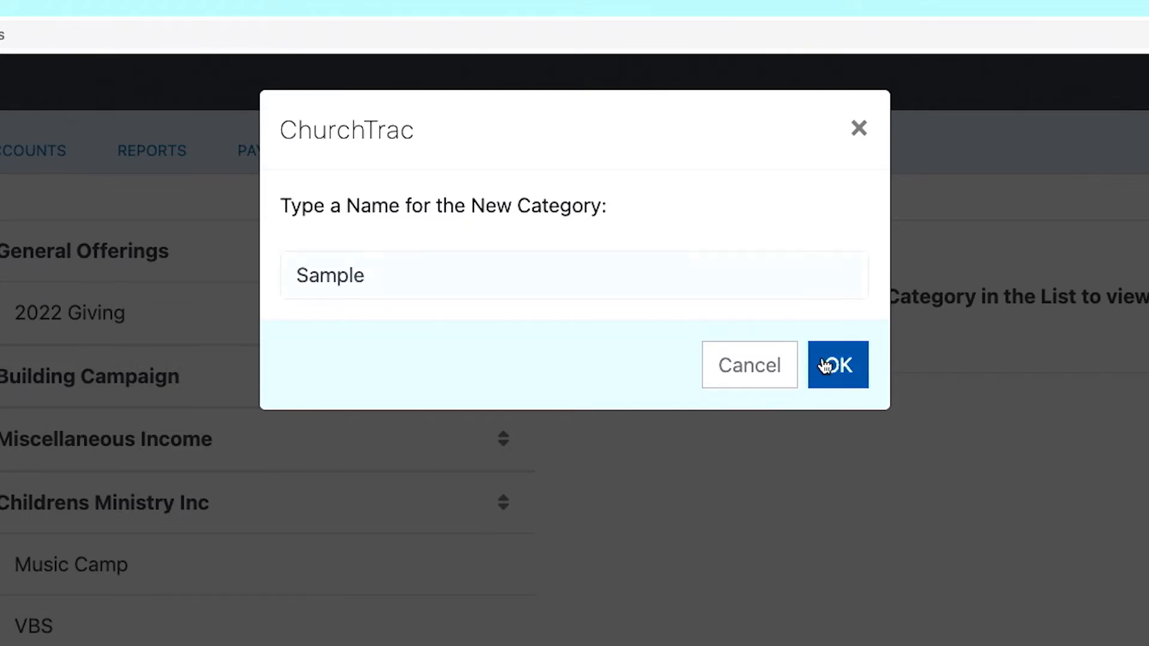
left_click(838, 365)
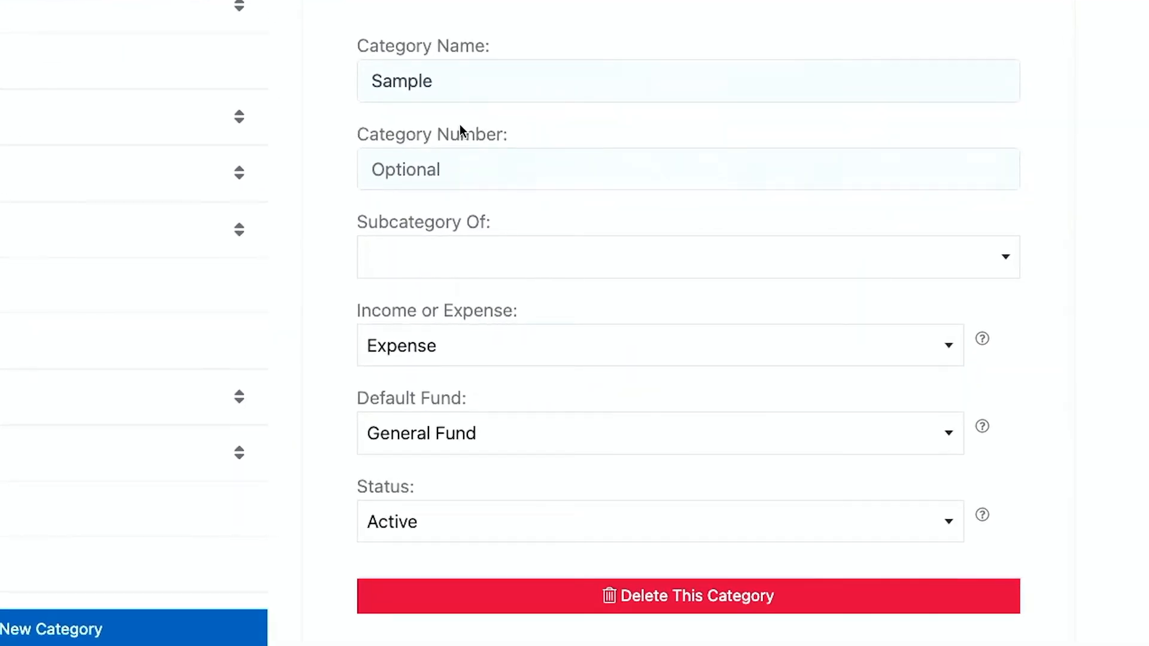
mouse_move(435, 260)
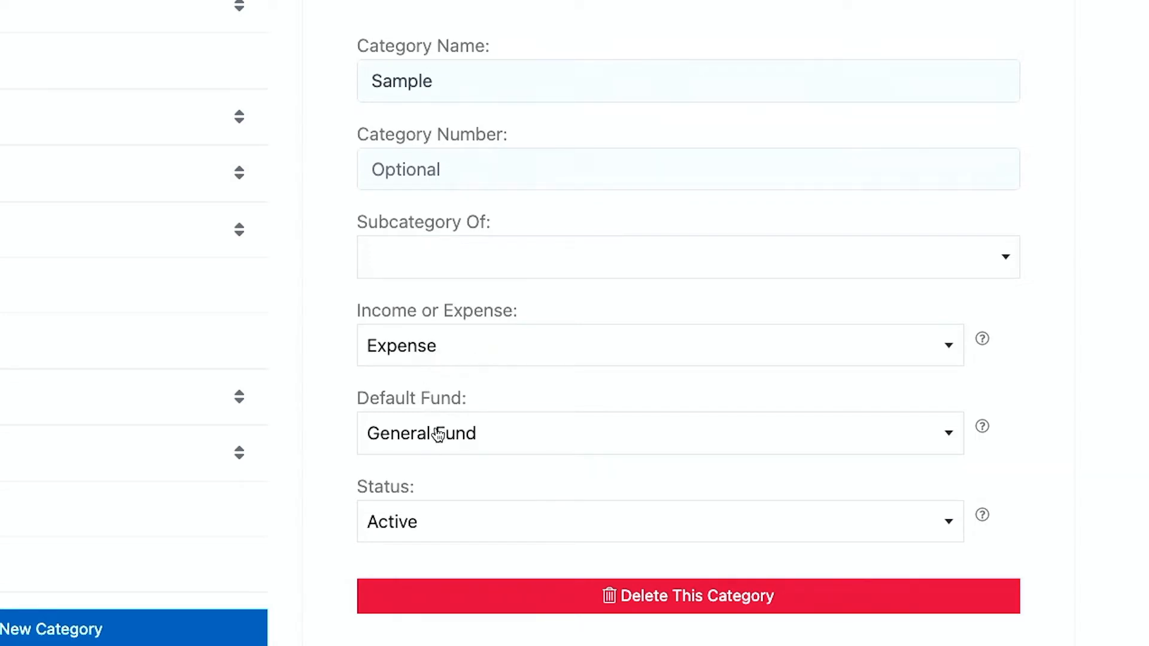
mouse_move(421, 434)
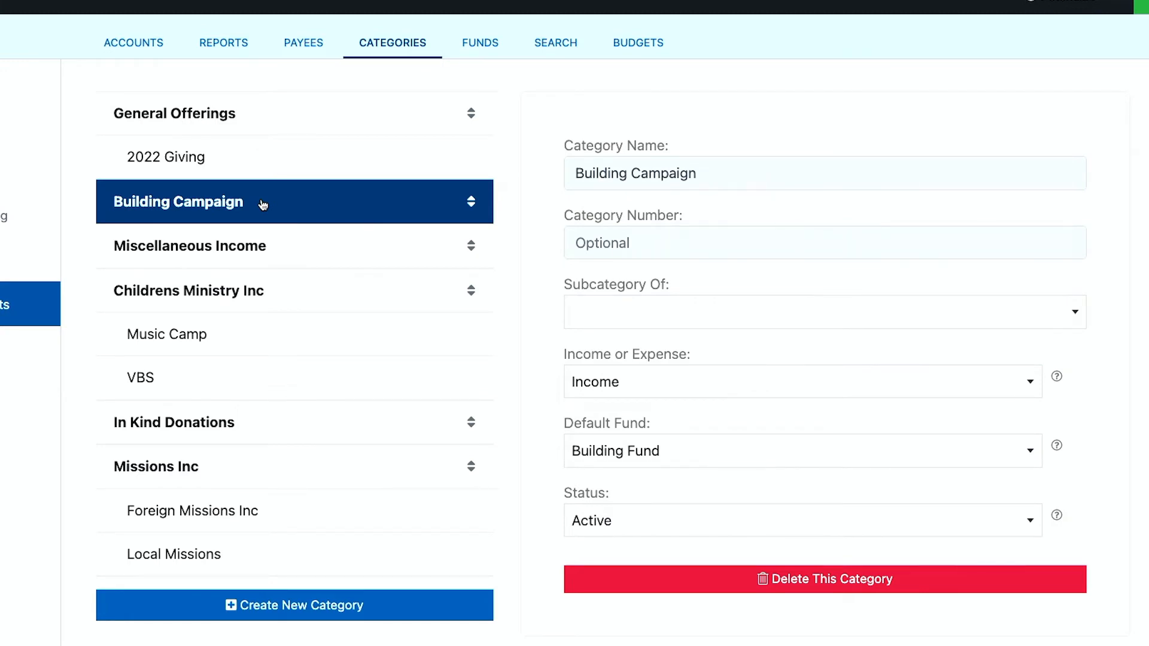
mouse_move(452, 207)
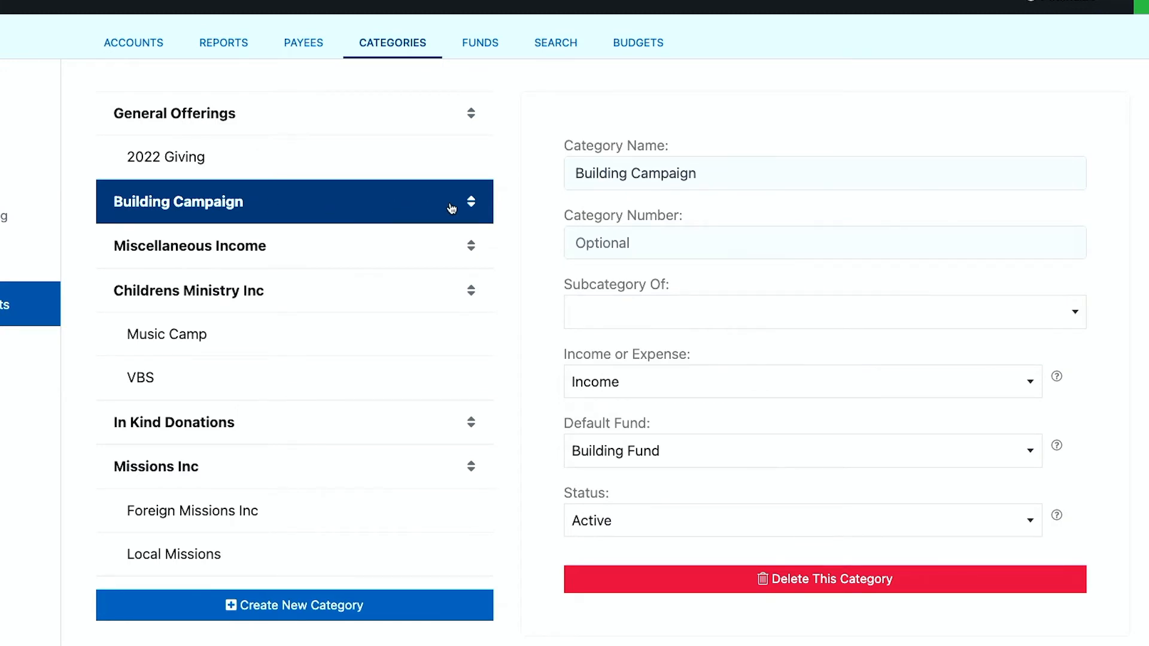